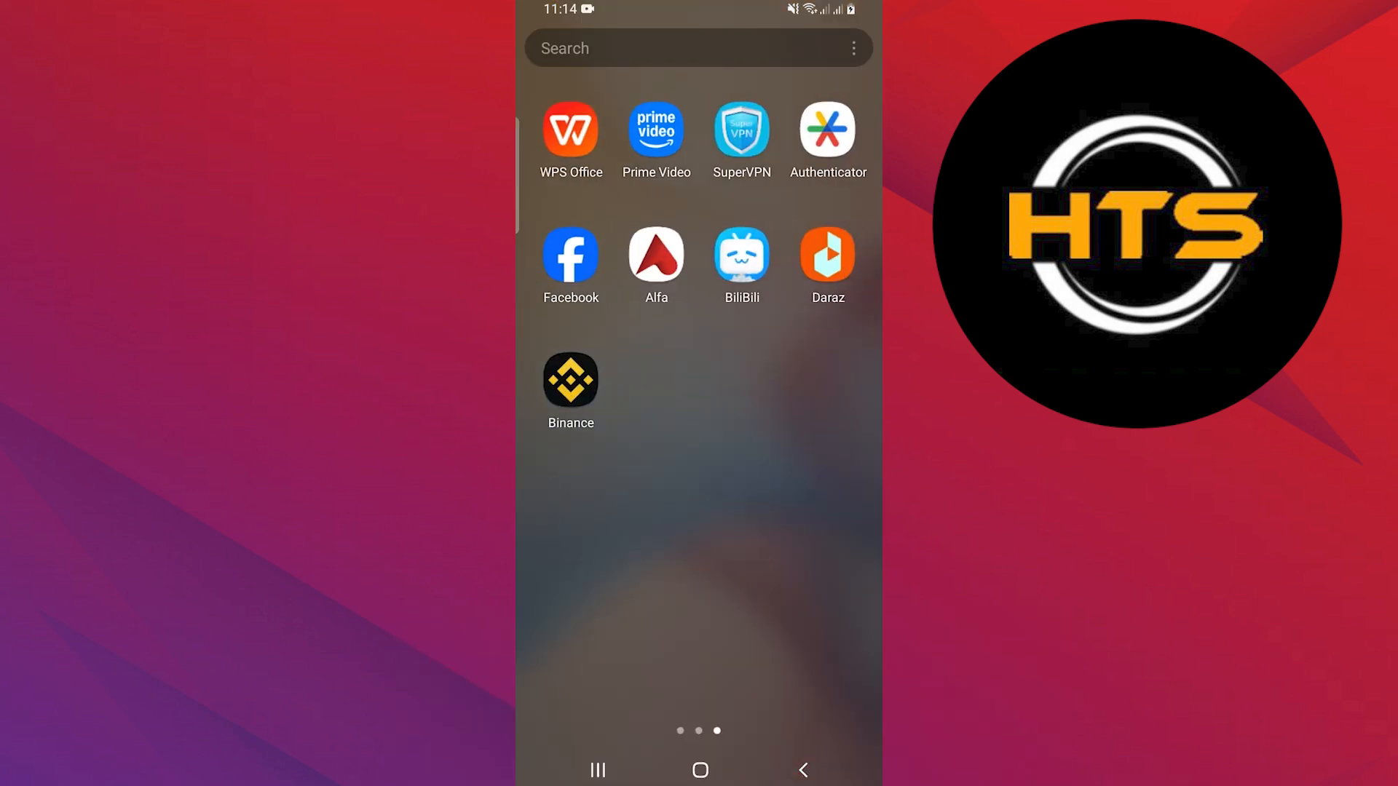
Step: Launch Binance from the app drawer to reach its welcome sign-up screen
click(570, 382)
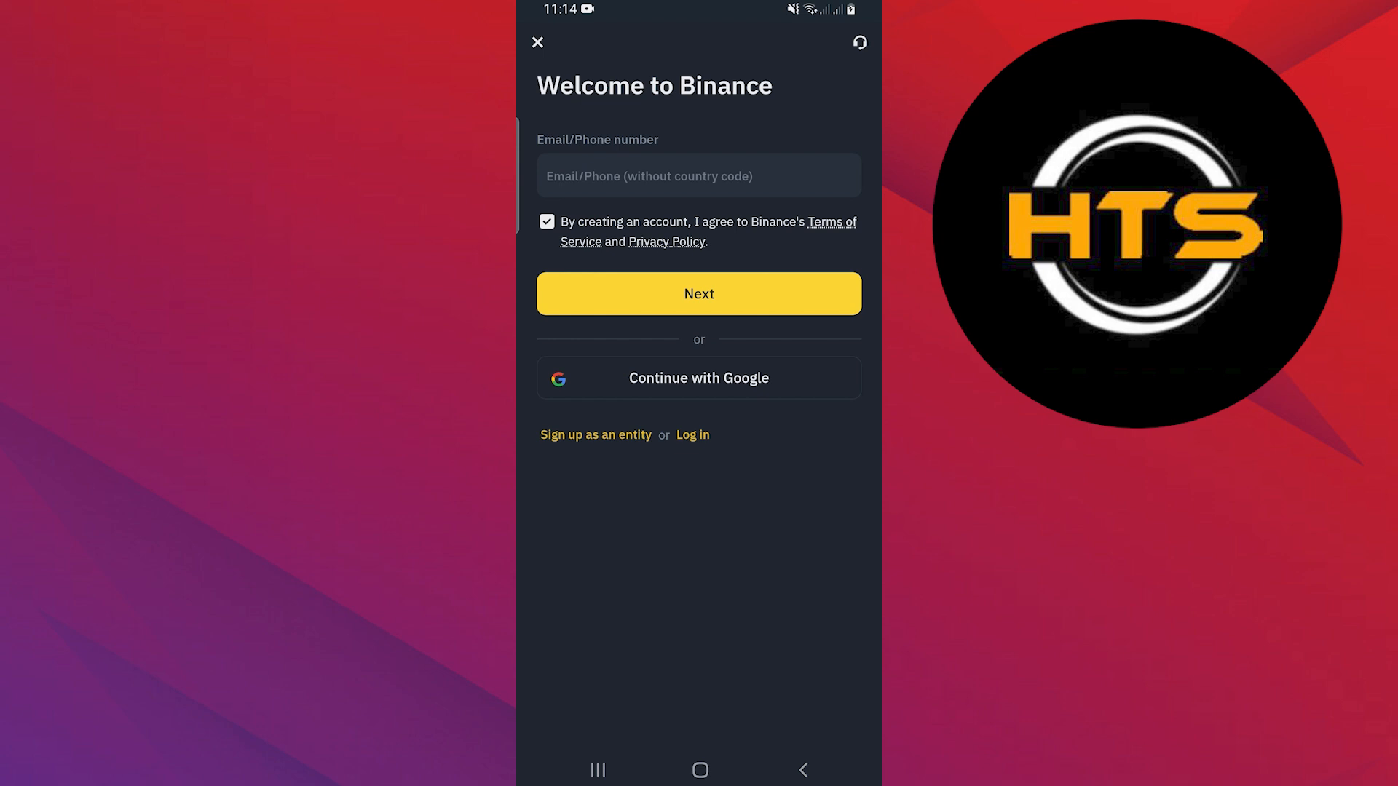
Step: Submit the email address to advance to the 6-digit email verification step
click(698, 292)
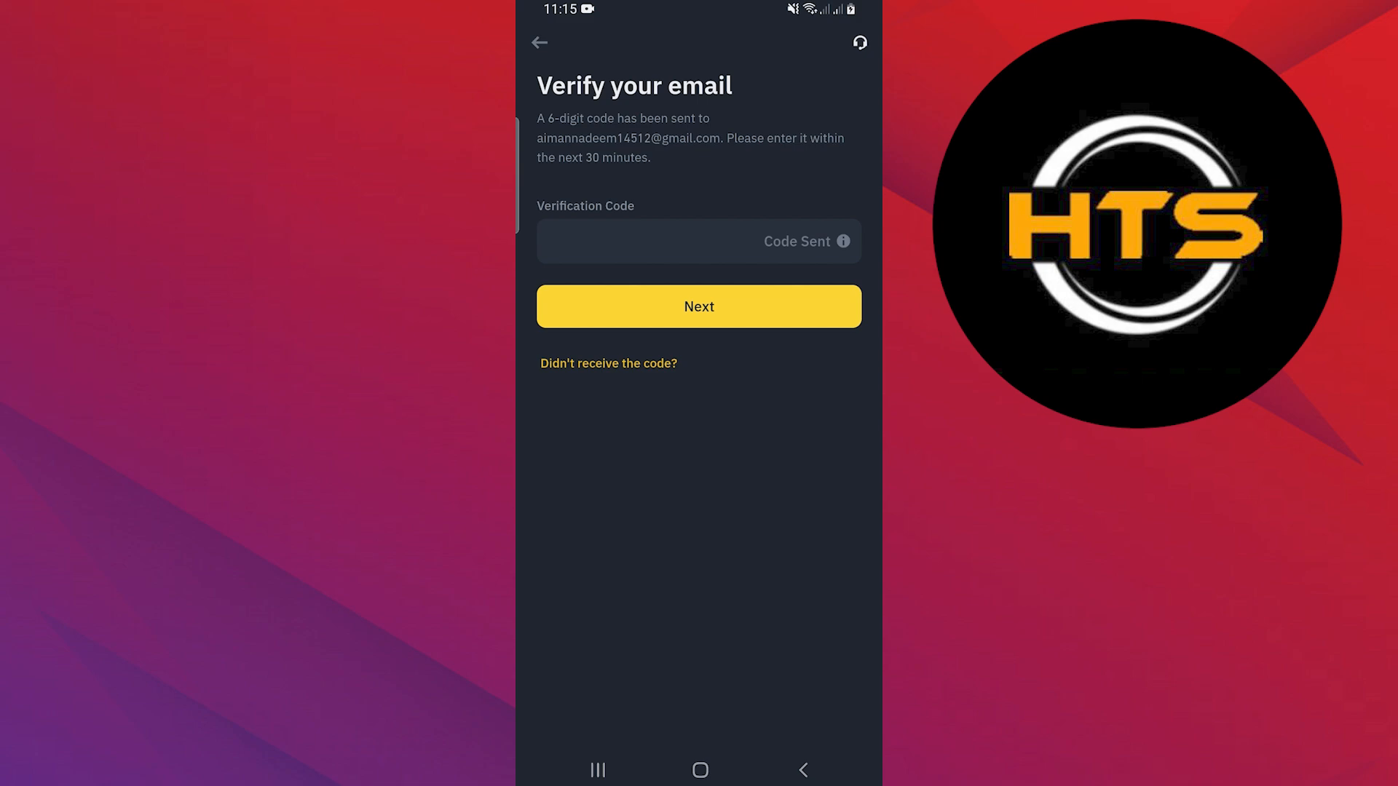
Step: Choose to create a new Binance account and agree to the Privacy and Terms
click(699, 306)
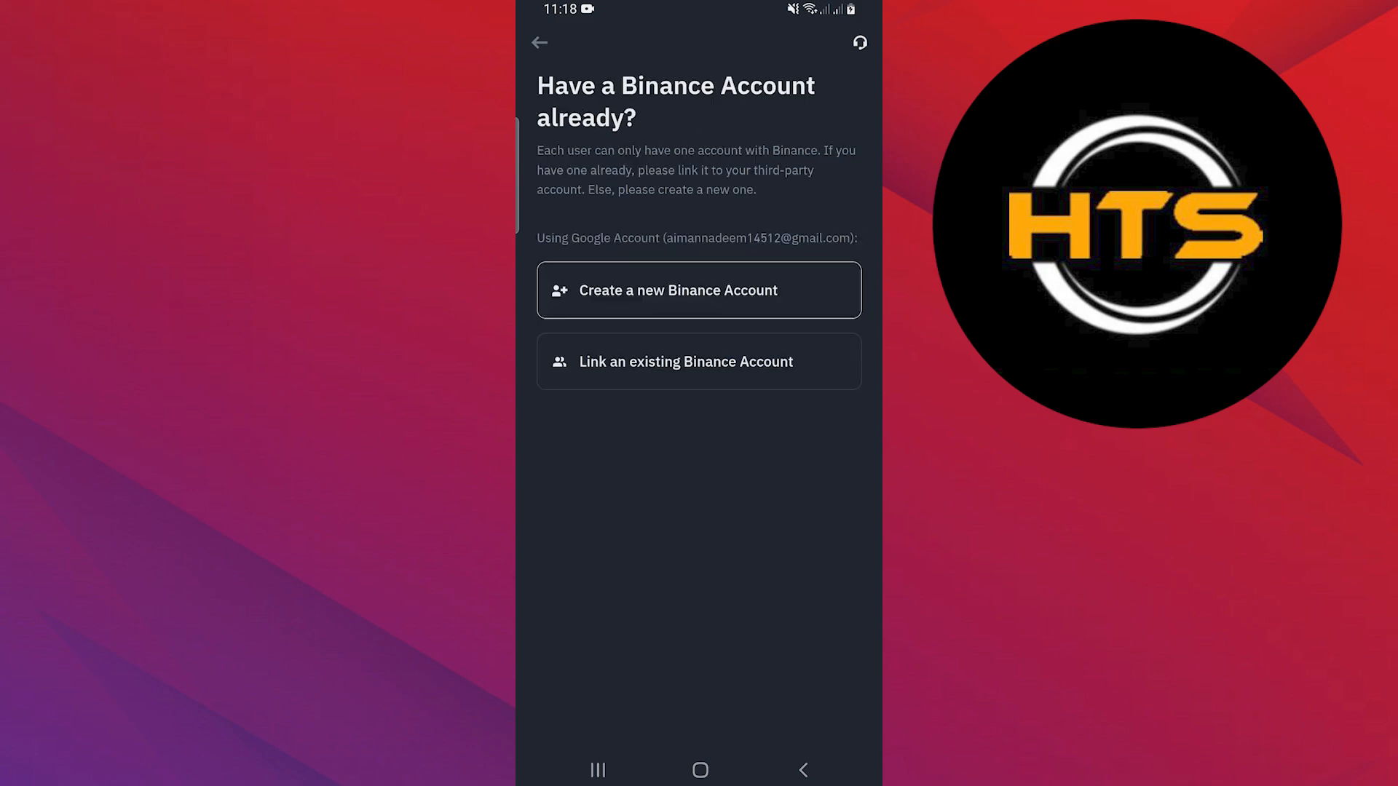
click(698, 290)
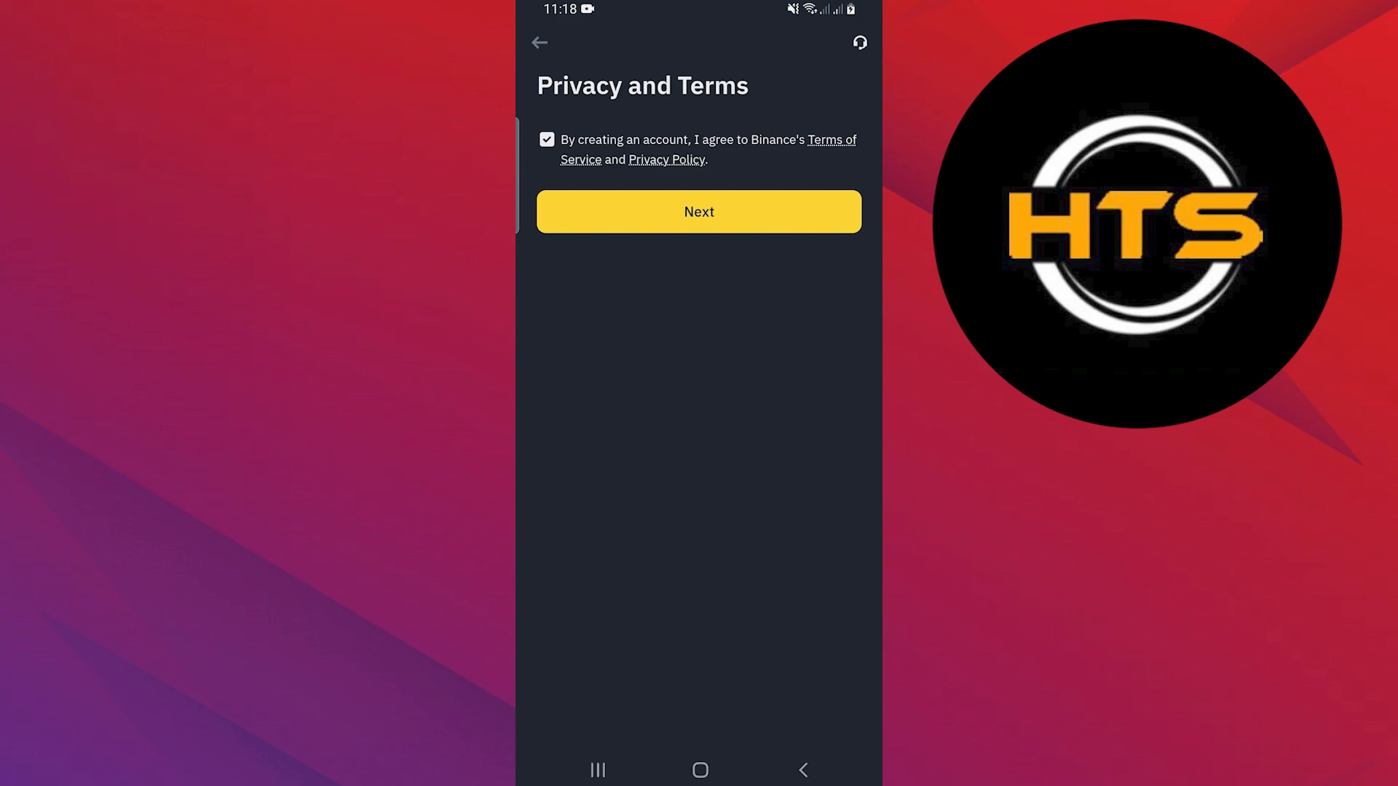
click(697, 211)
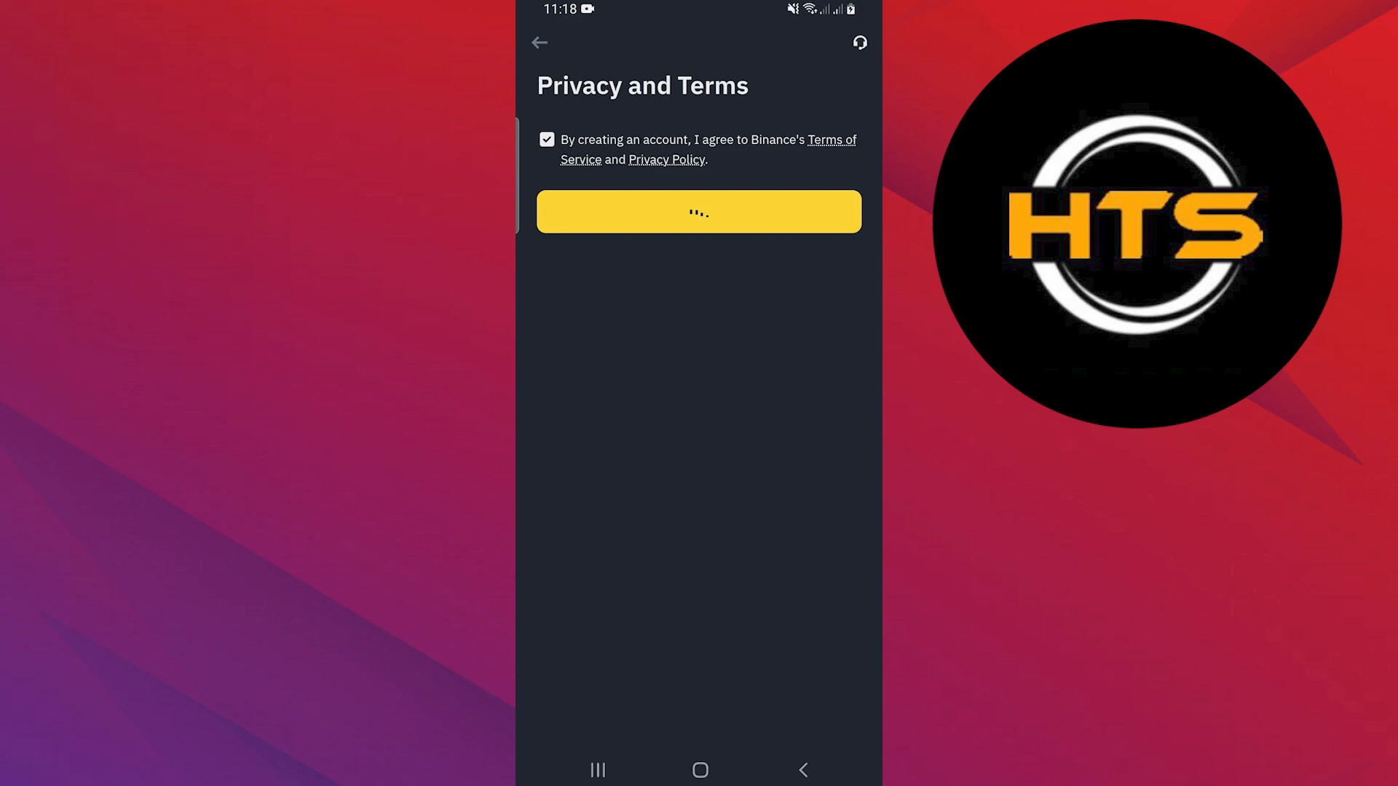
Step: Finish account creation and land on the home screen's Hot coin list (BNB, BTC, ETH, SOL, PEPE)
click(699, 211)
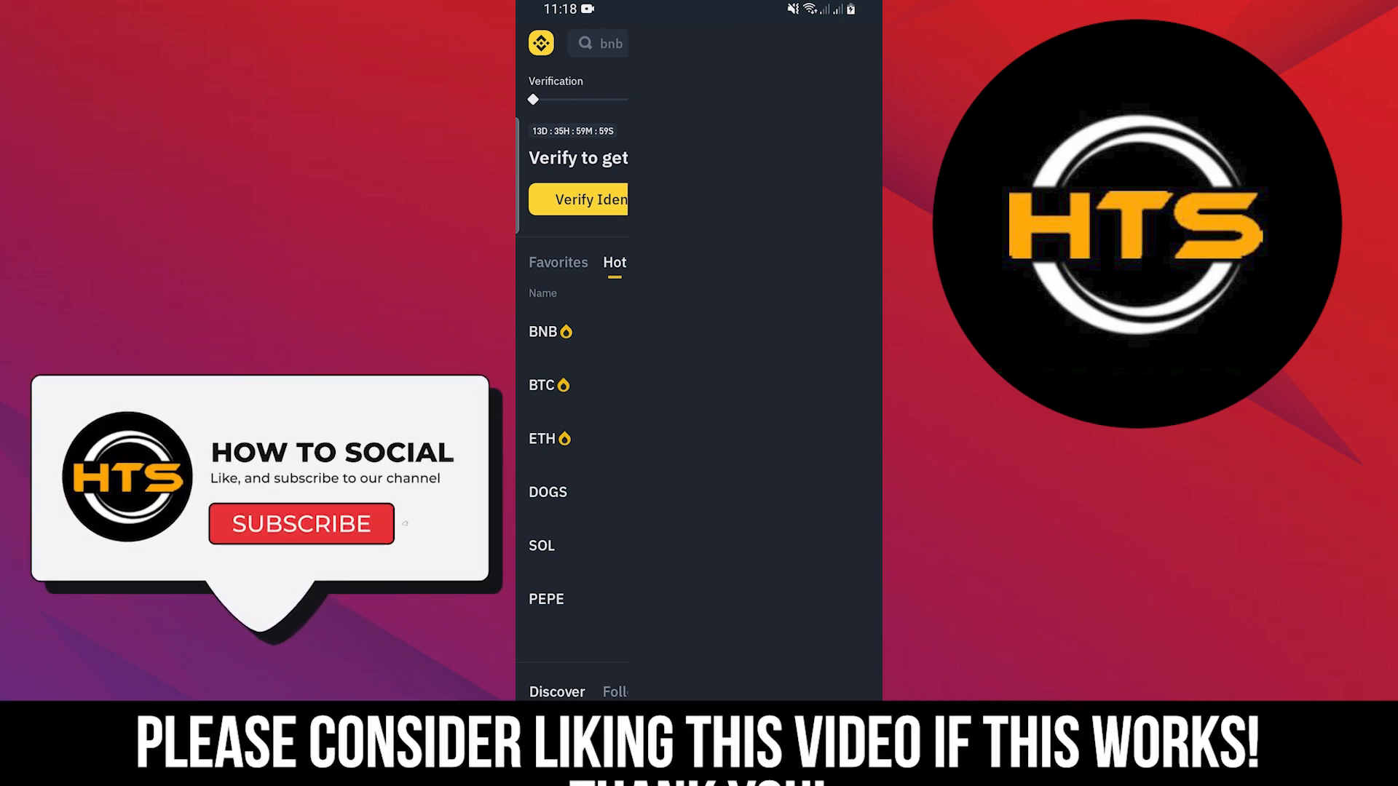
click(300, 523)
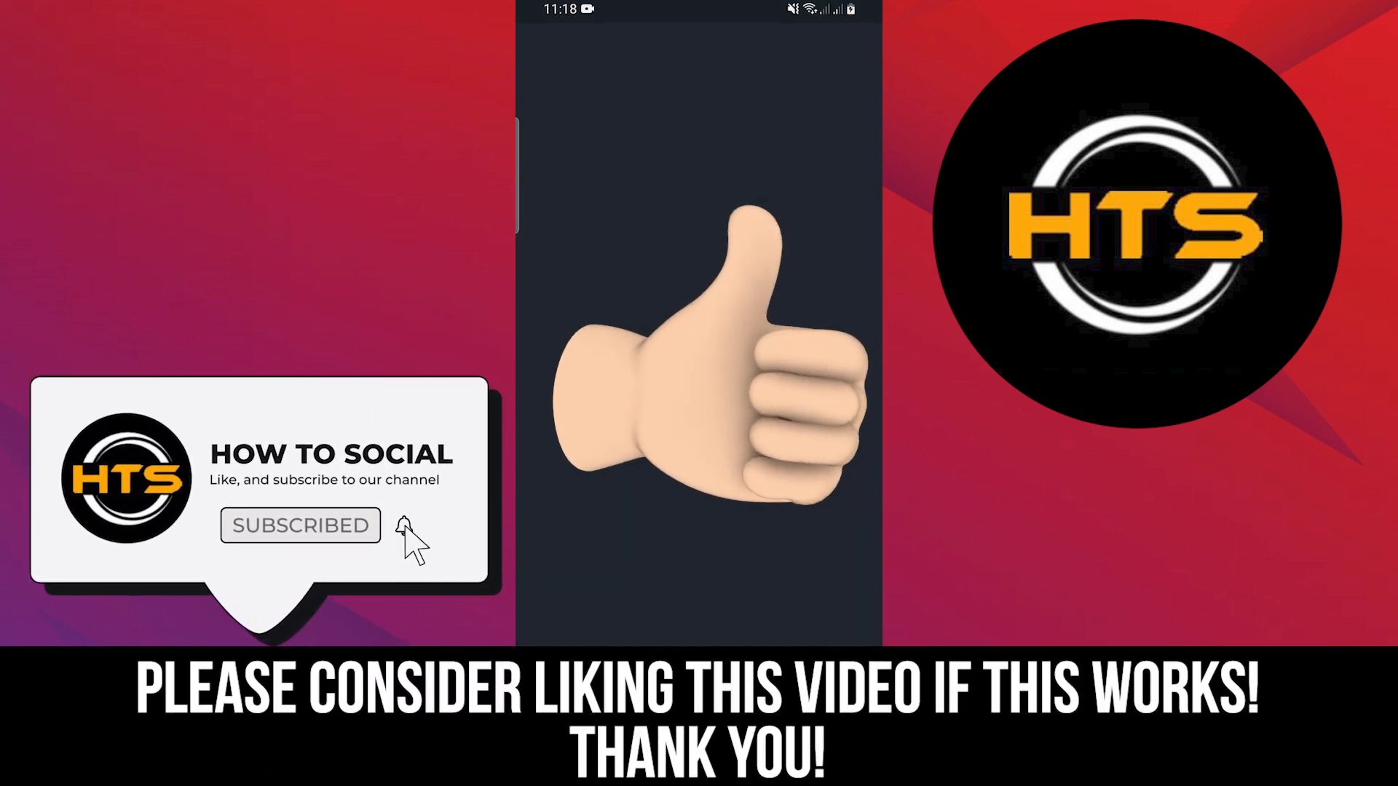